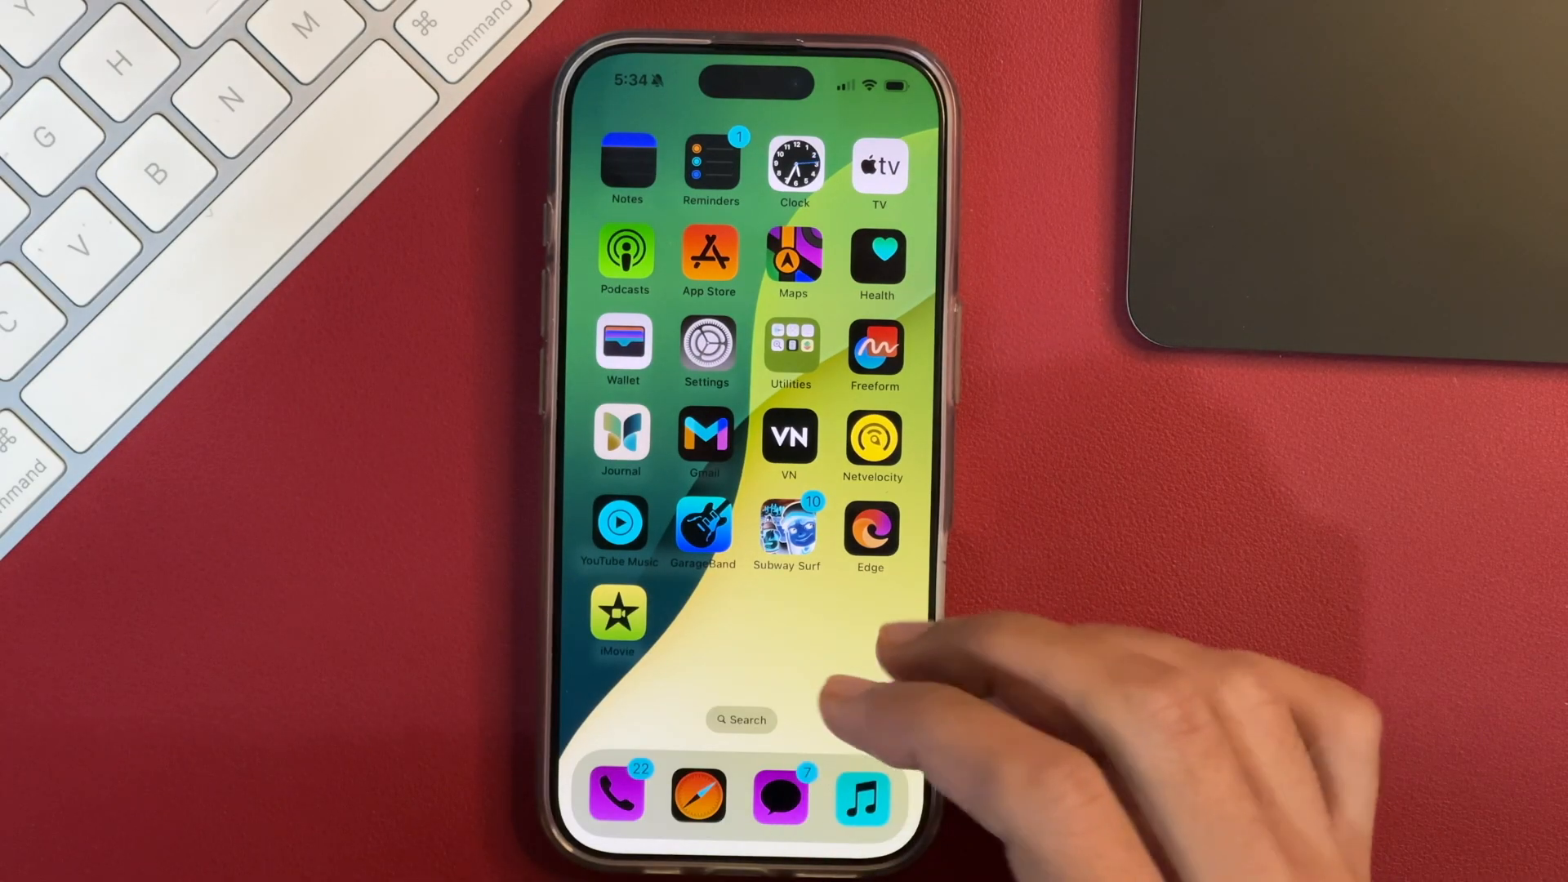
- Reach the Display & Text Size page under Accessibility, with Color Filters still off
scroll("left", 3)
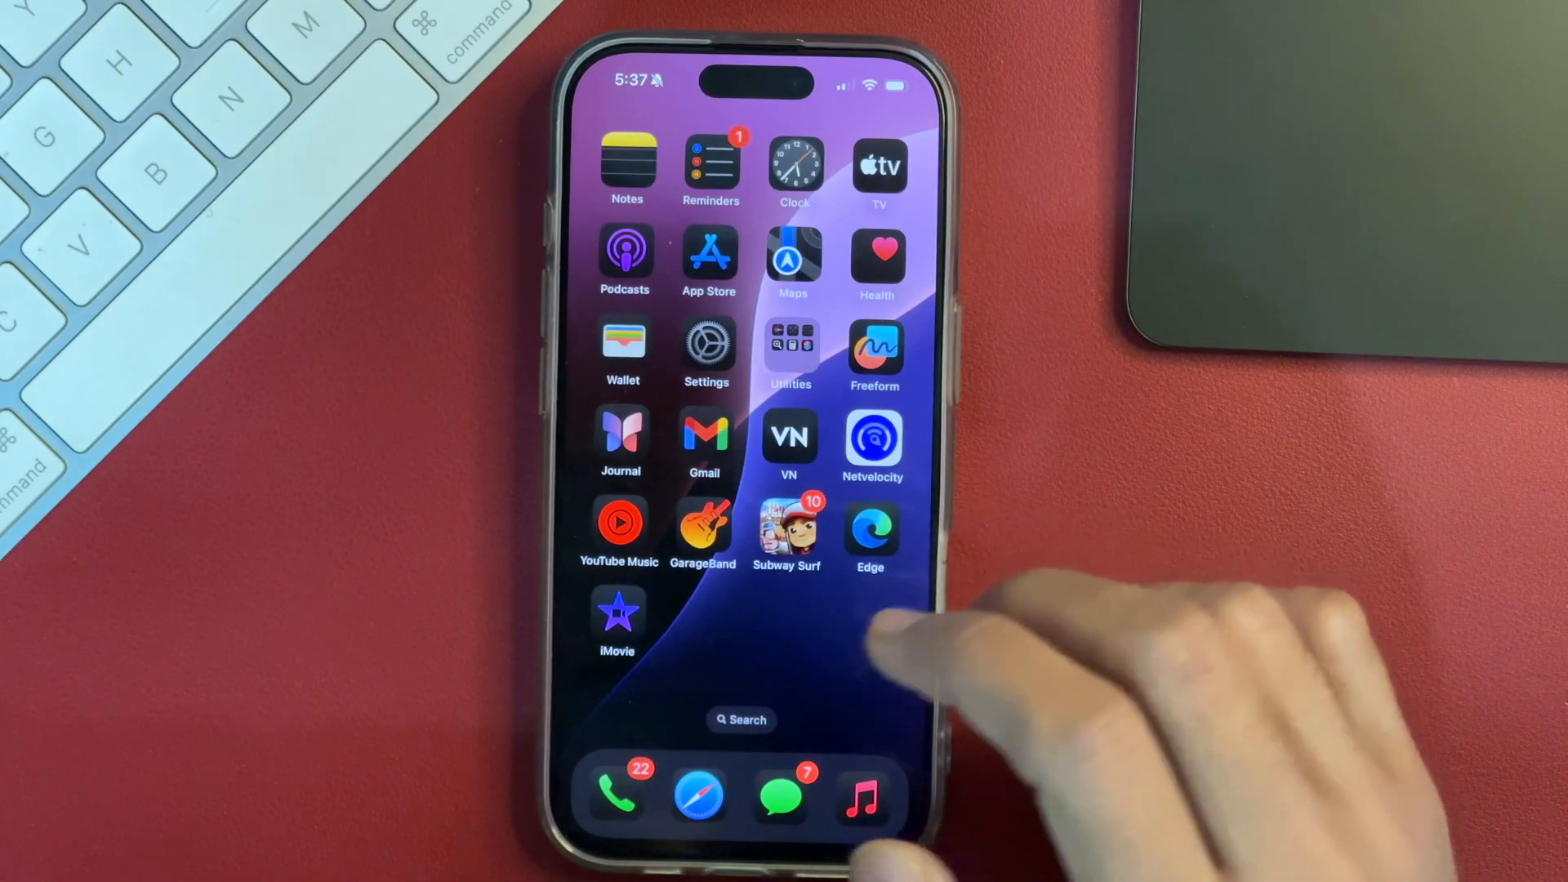
left_click(706, 345)
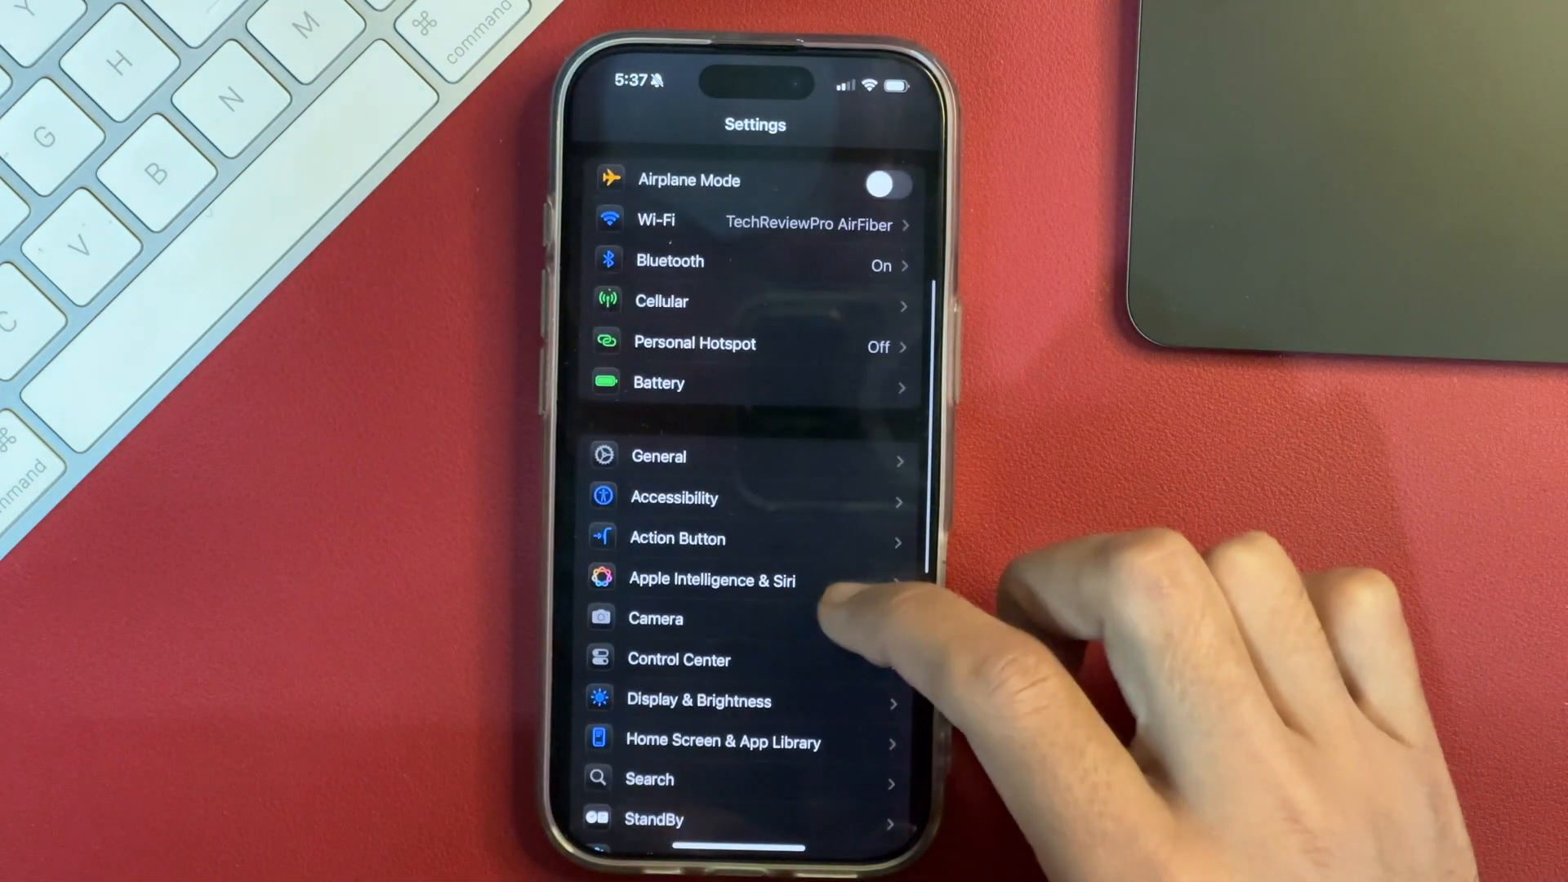
scroll("up", 3)
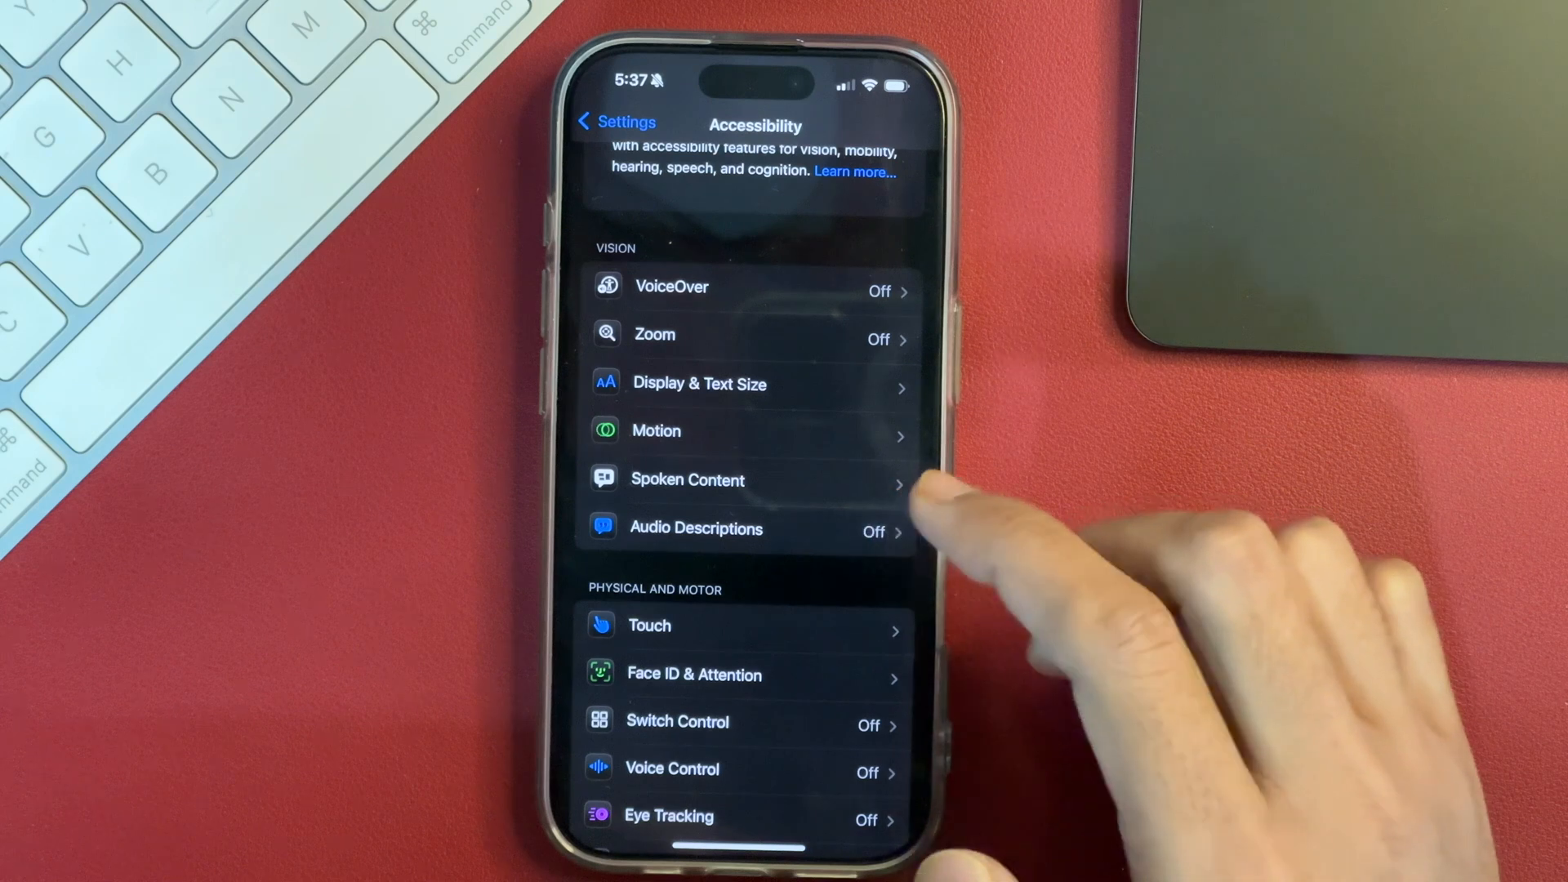
left_click(701, 383)
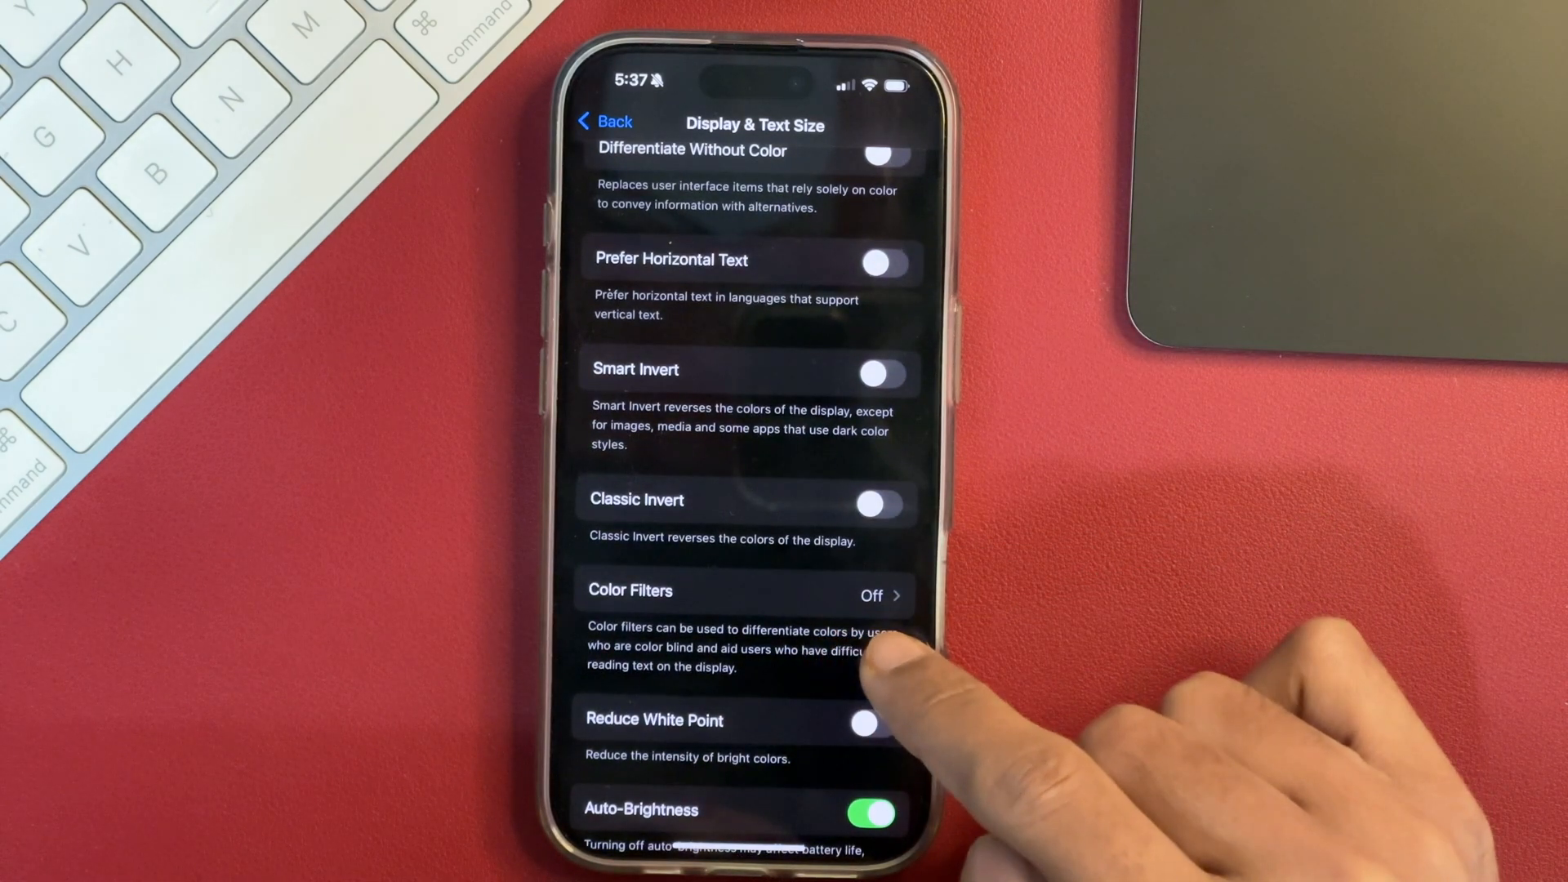
- Show the Color Filters page with its pencils preview and the switch off
left_click(741, 594)
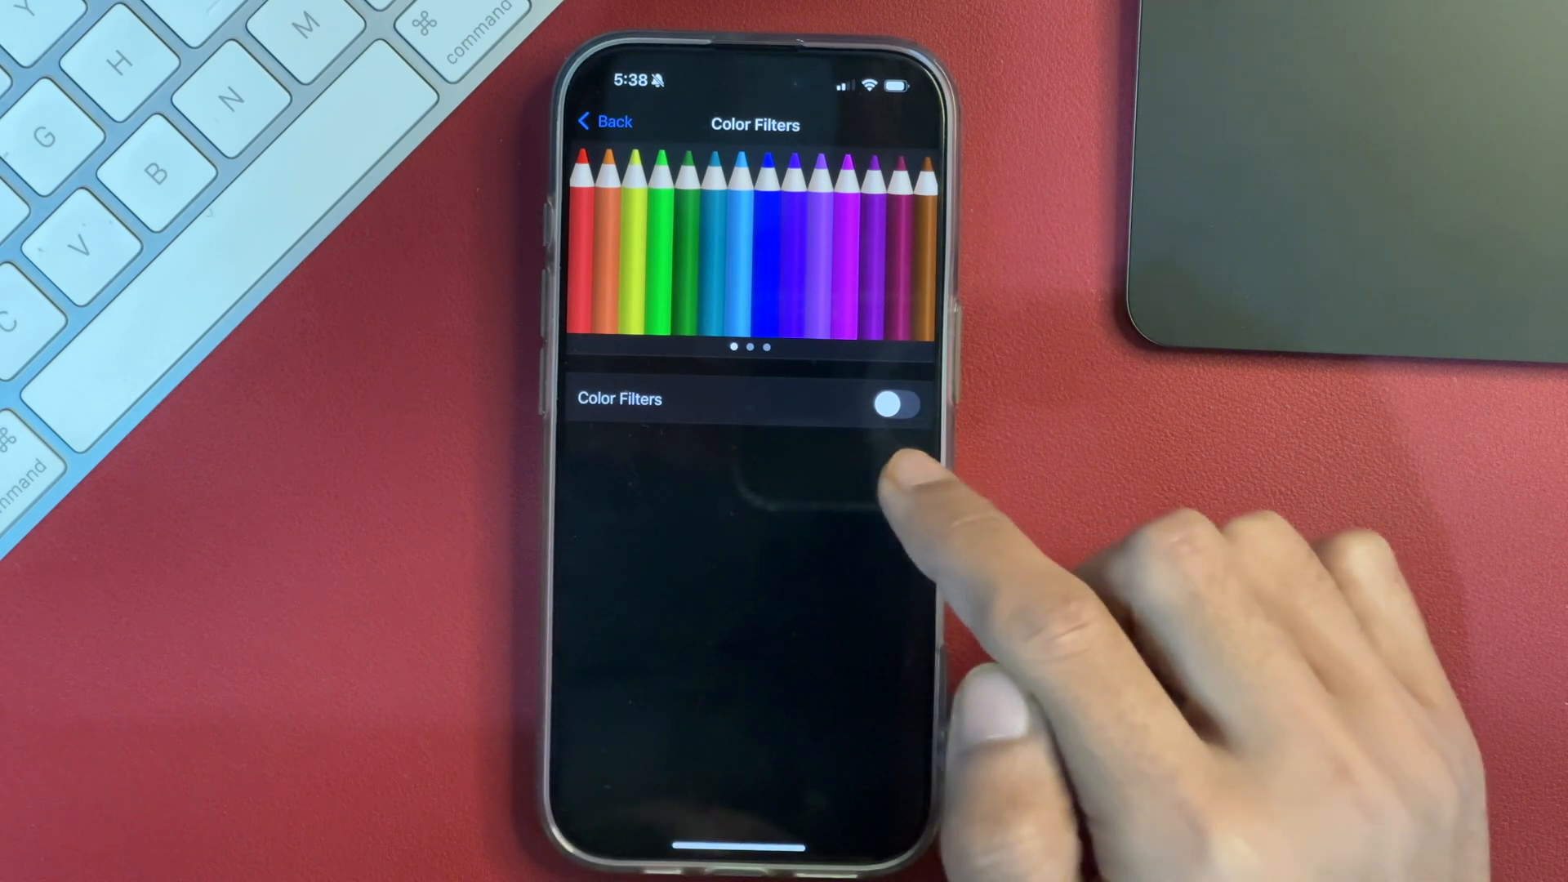
- Turn Color Filters on, try a colour-blindness filter, then apply Grayscale so the screen turns gray
left_click(893, 402)
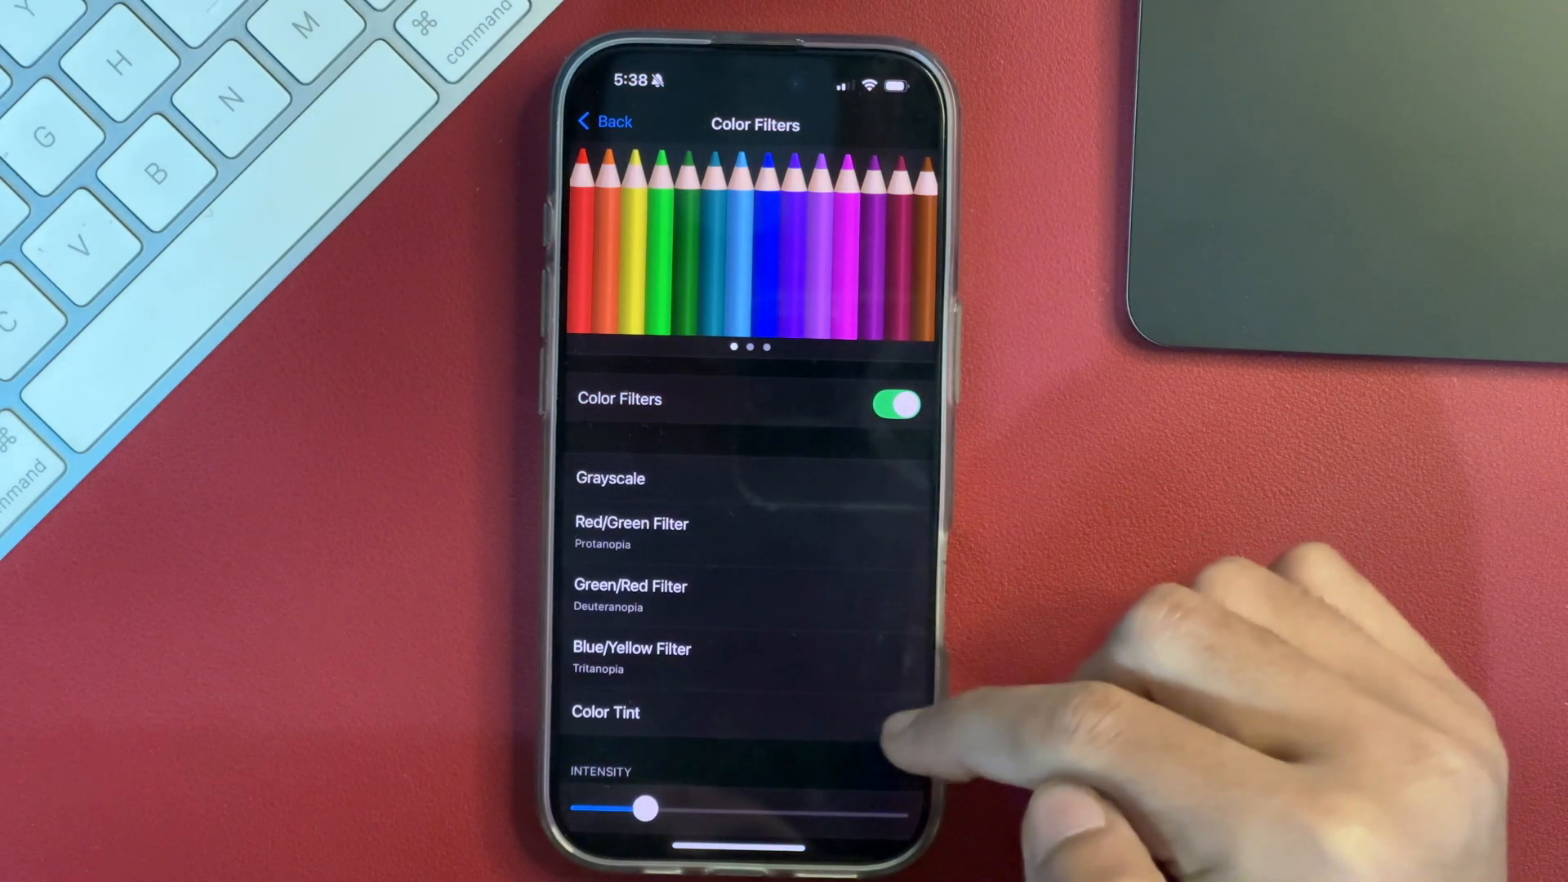
left_click(605, 712)
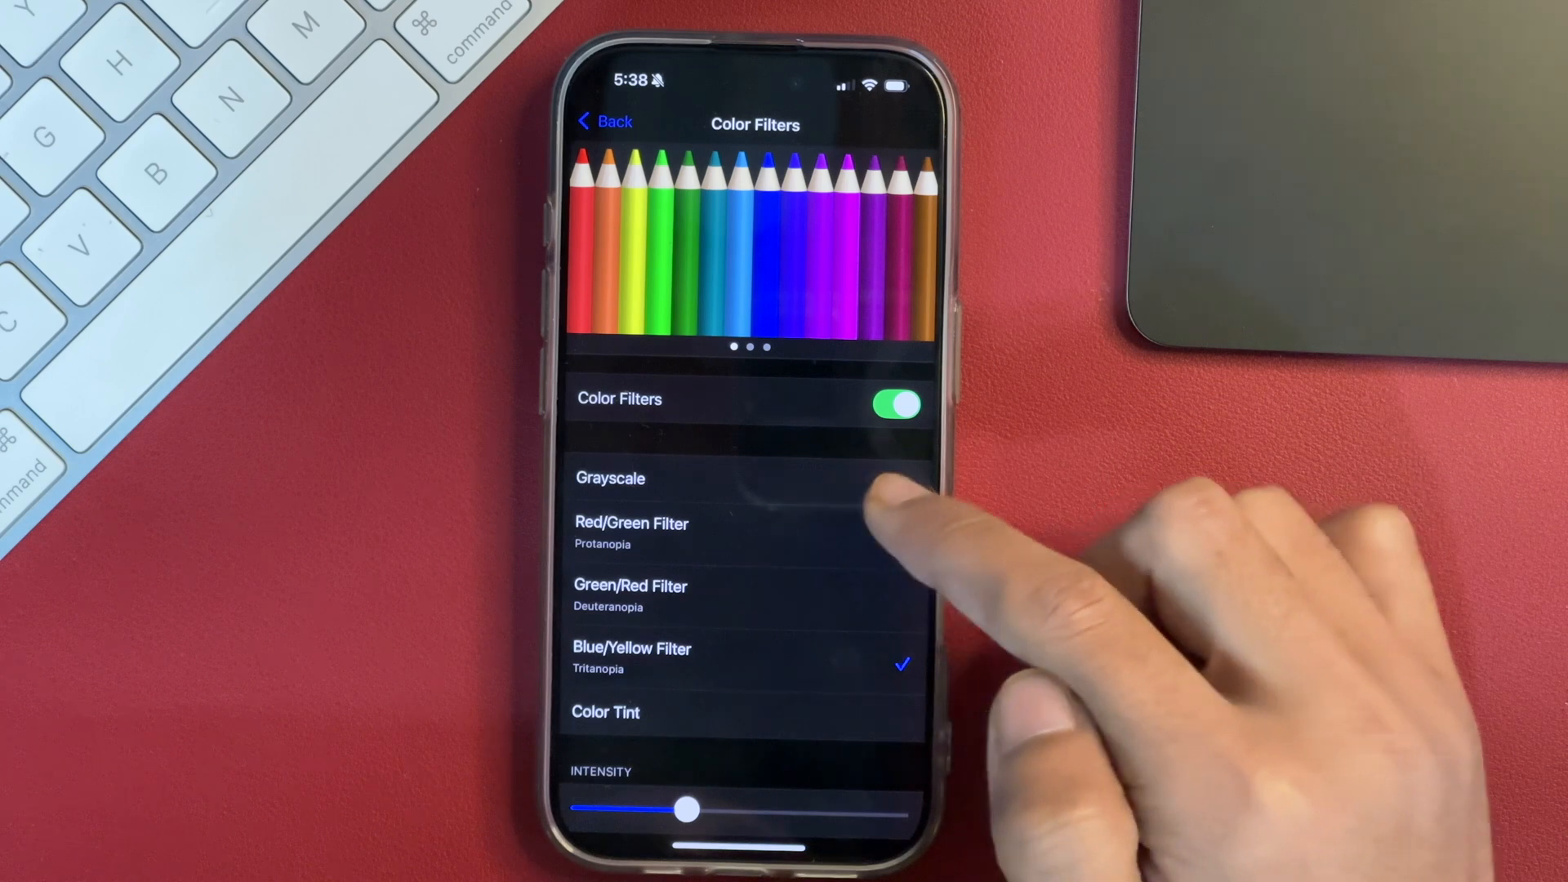
left_click(701, 478)
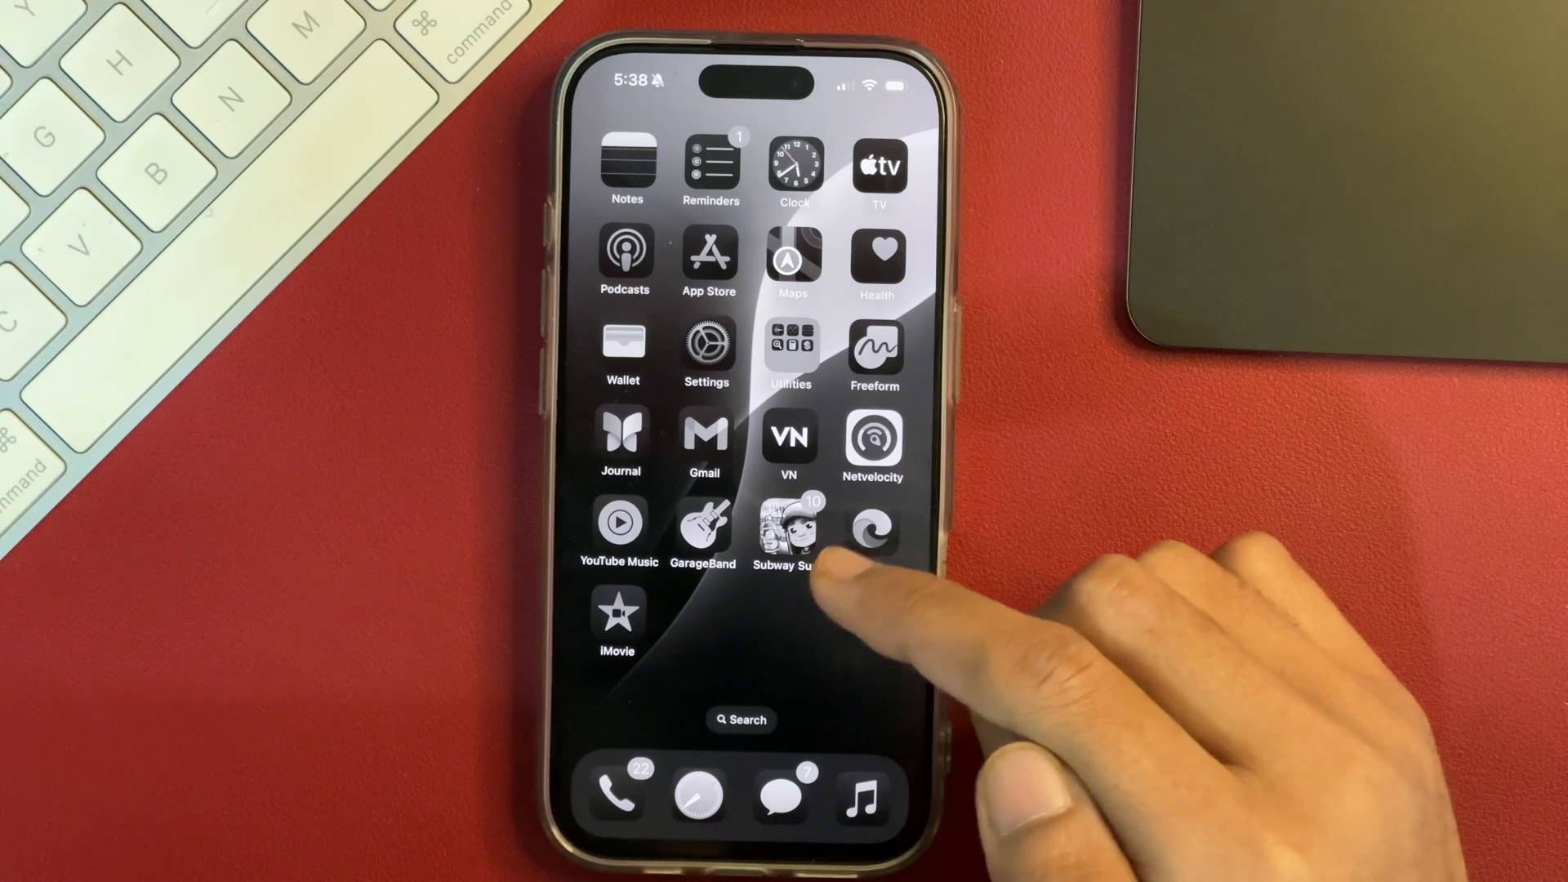
- Swipe across the grayscale home screen back toward the Settings app
scroll("left", 3)
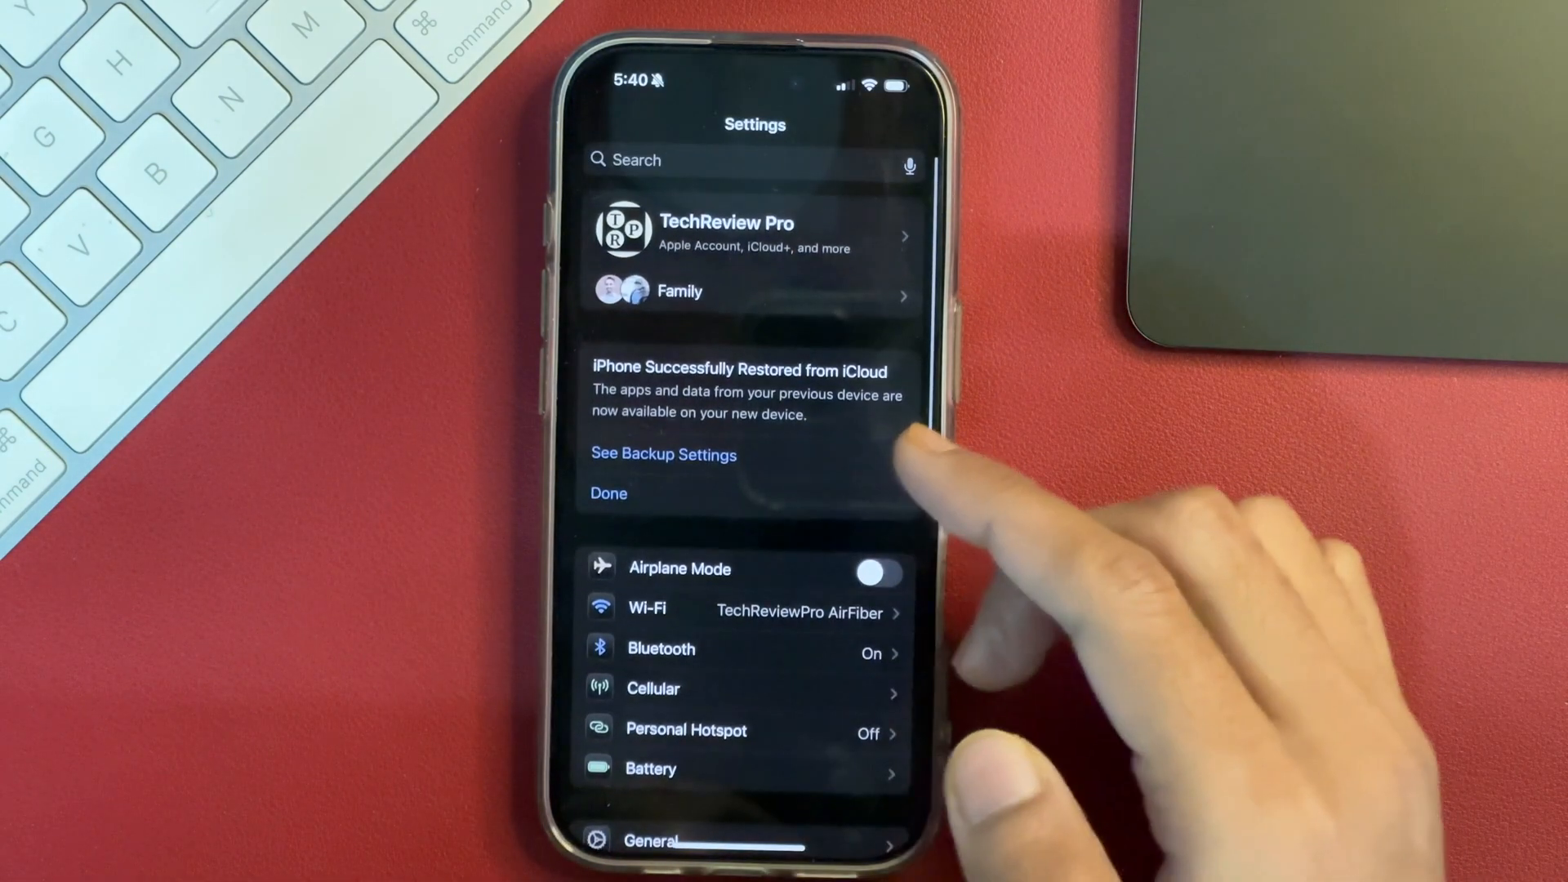
- Return to Color Filters via Accessibility > Display & Text Size and switch the filters off
scroll("up", 3)
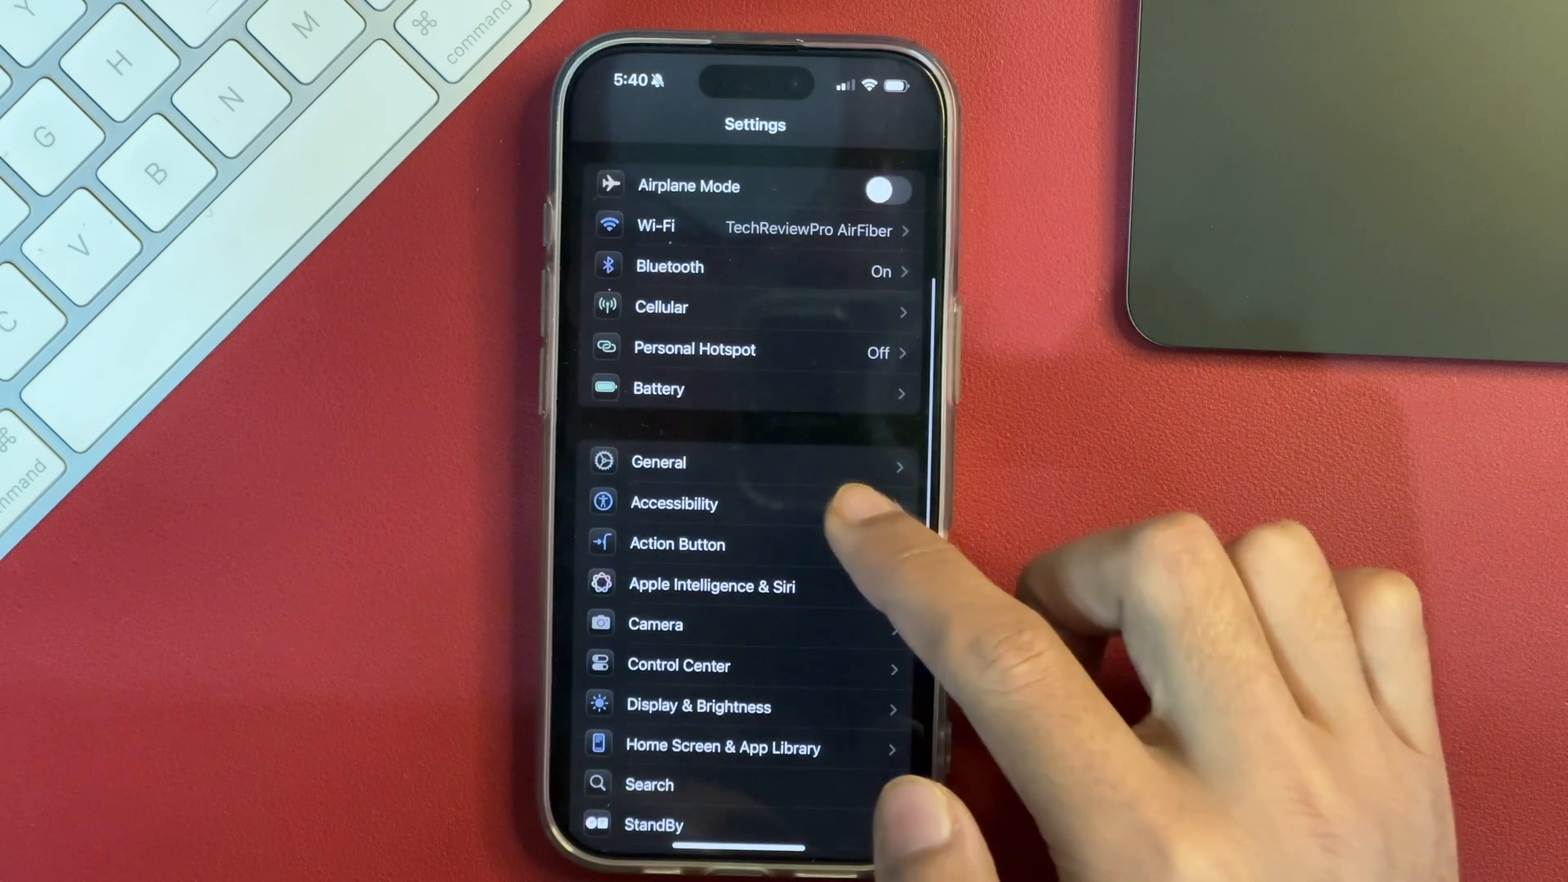
left_click(675, 501)
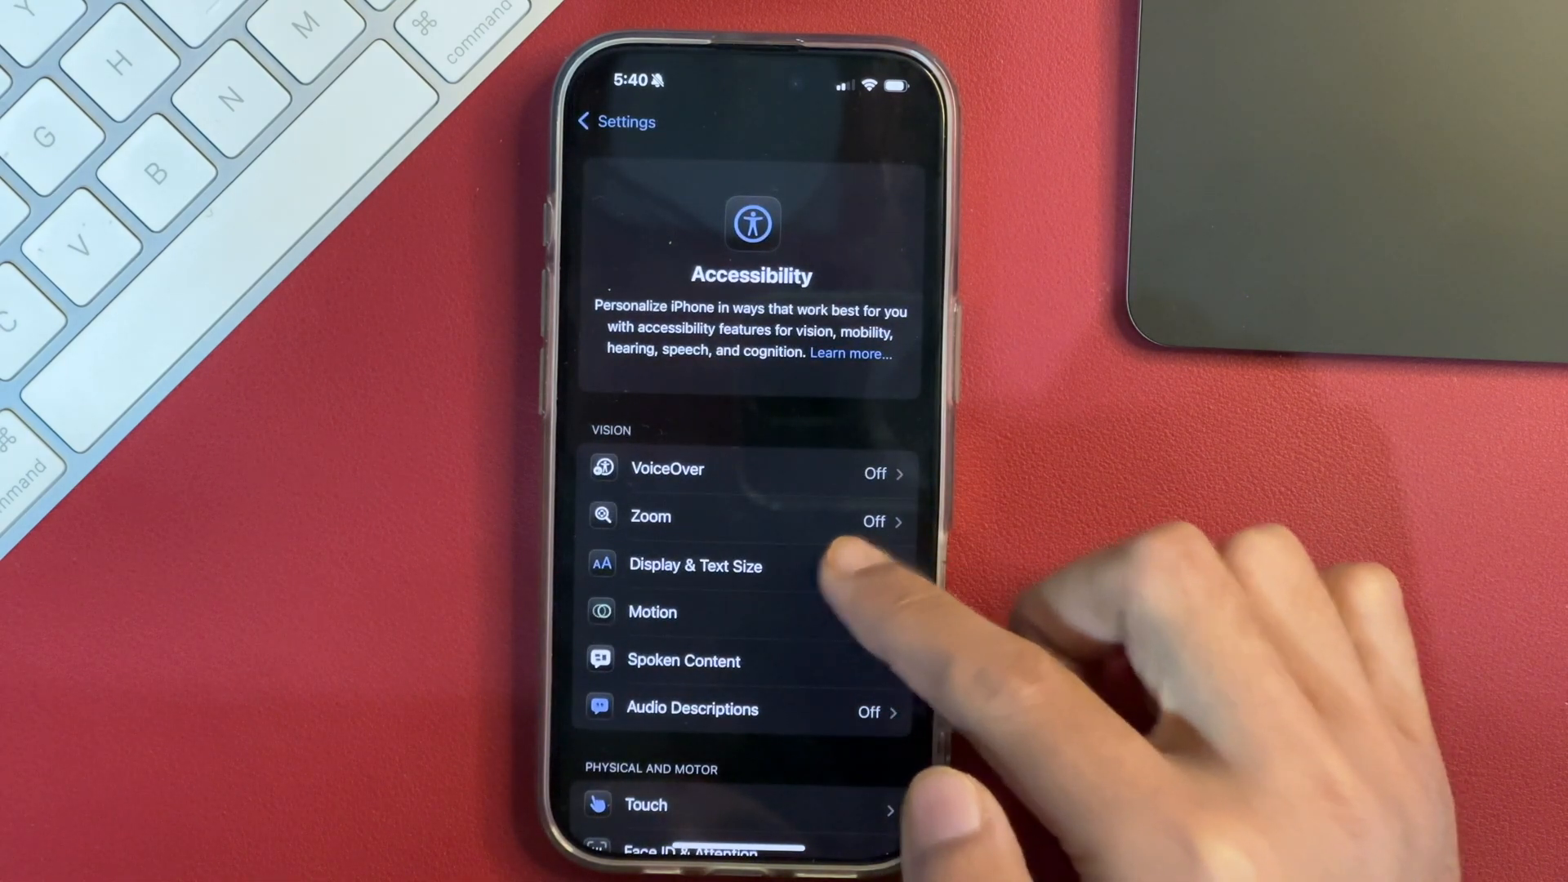
left_click(695, 565)
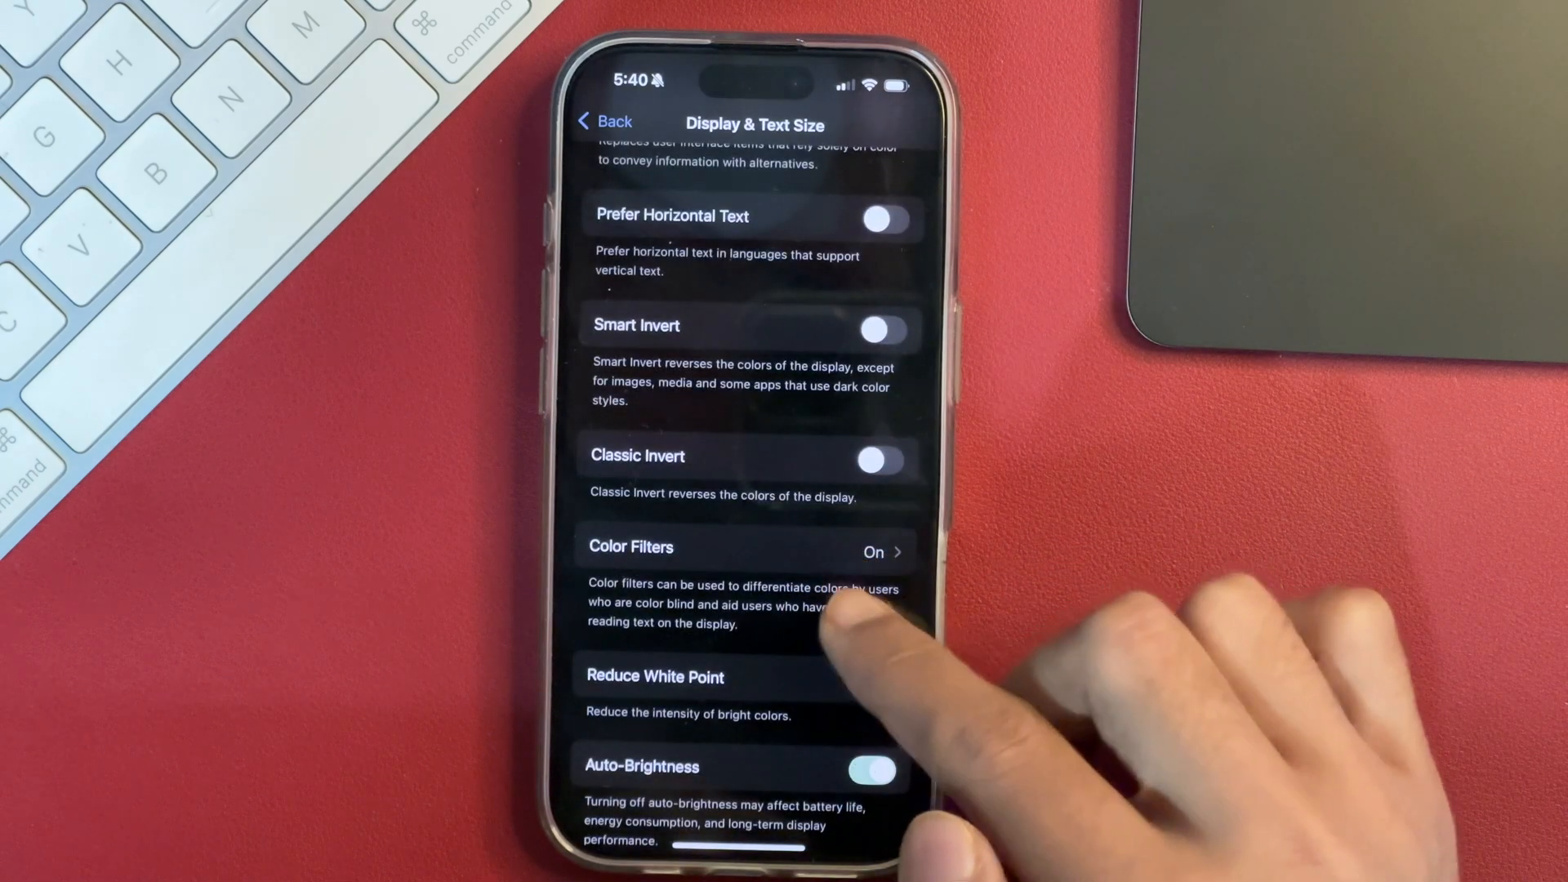
left_click(744, 547)
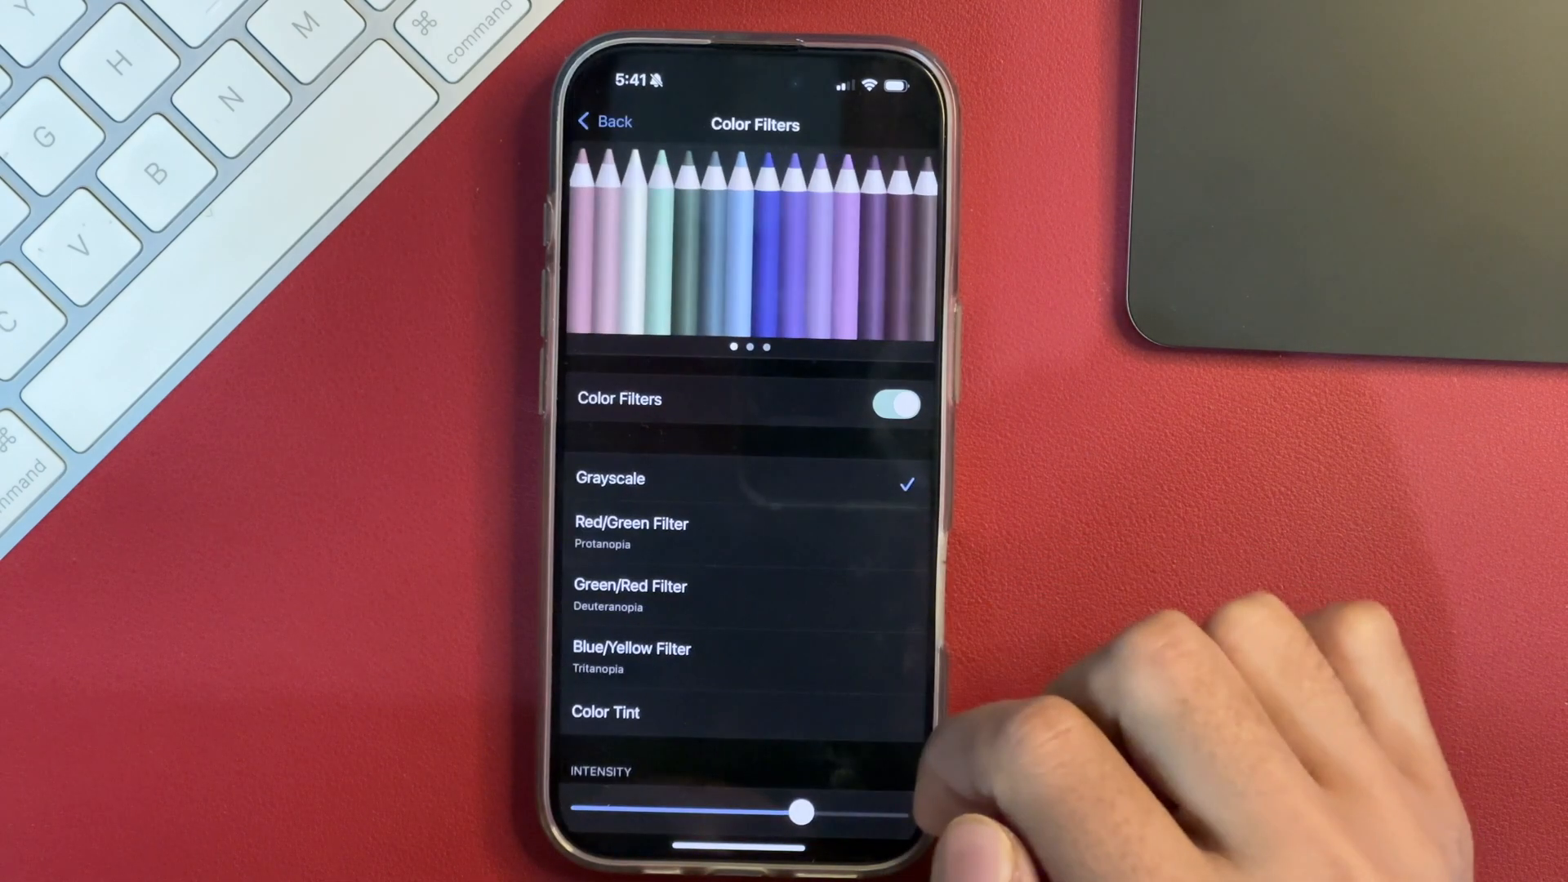
left_click(892, 404)
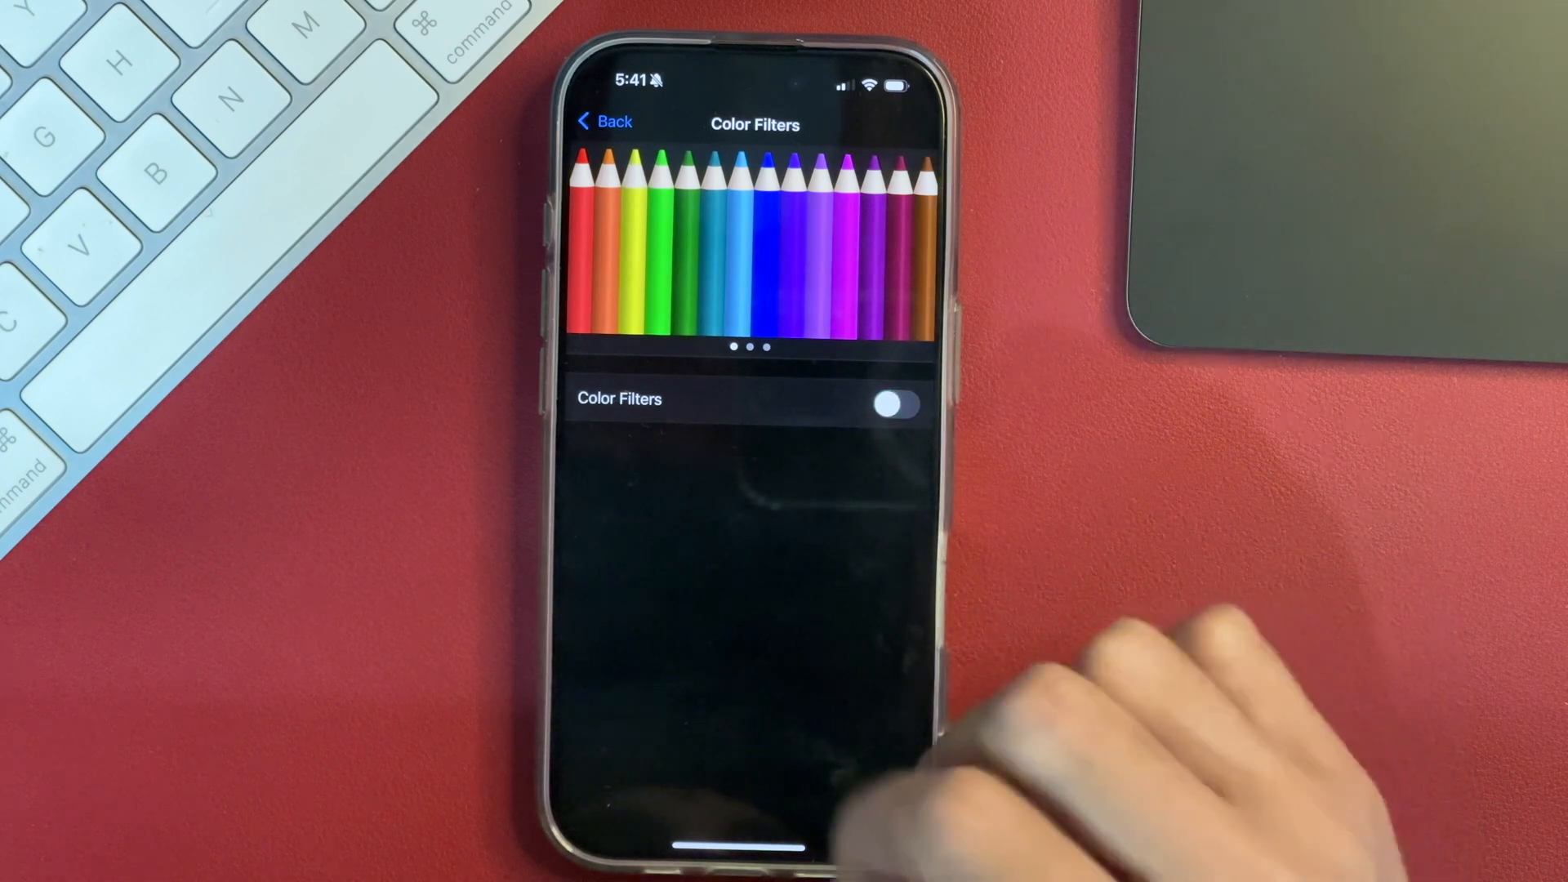